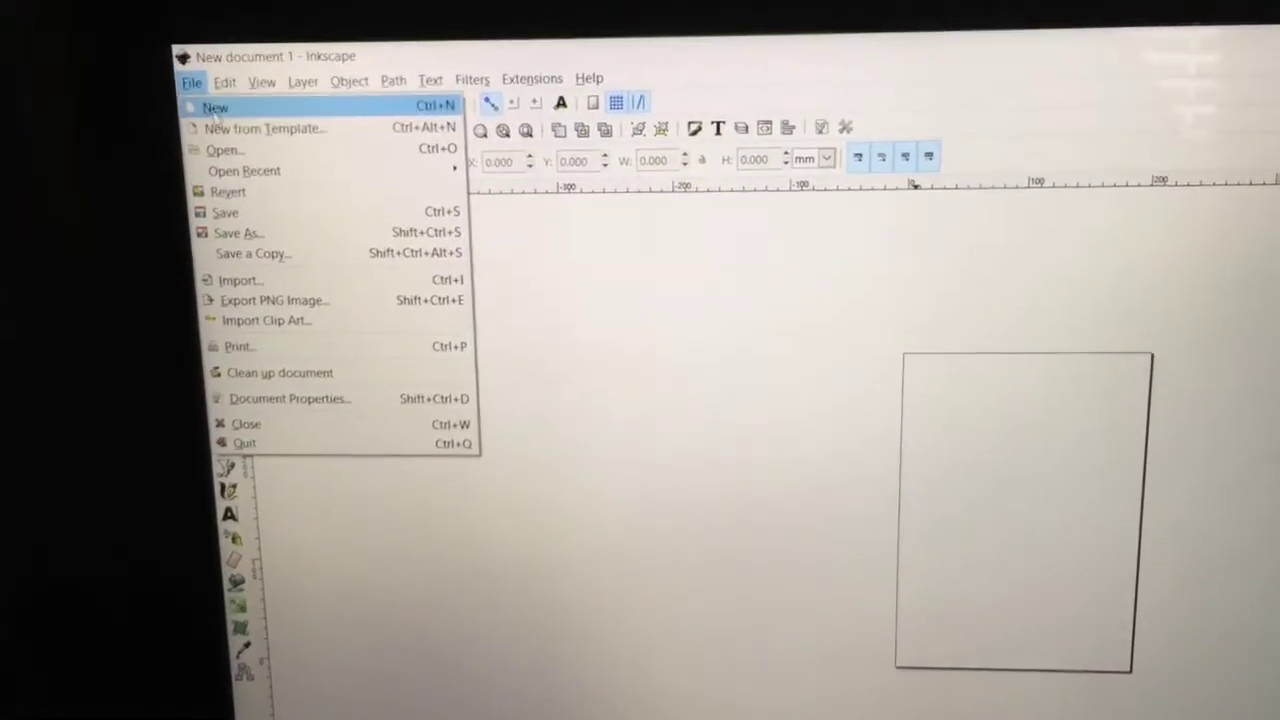
Open the IMG_6428 fleur-de-lis picture from the Downloads folder in Inkscape
left_click(224, 150)
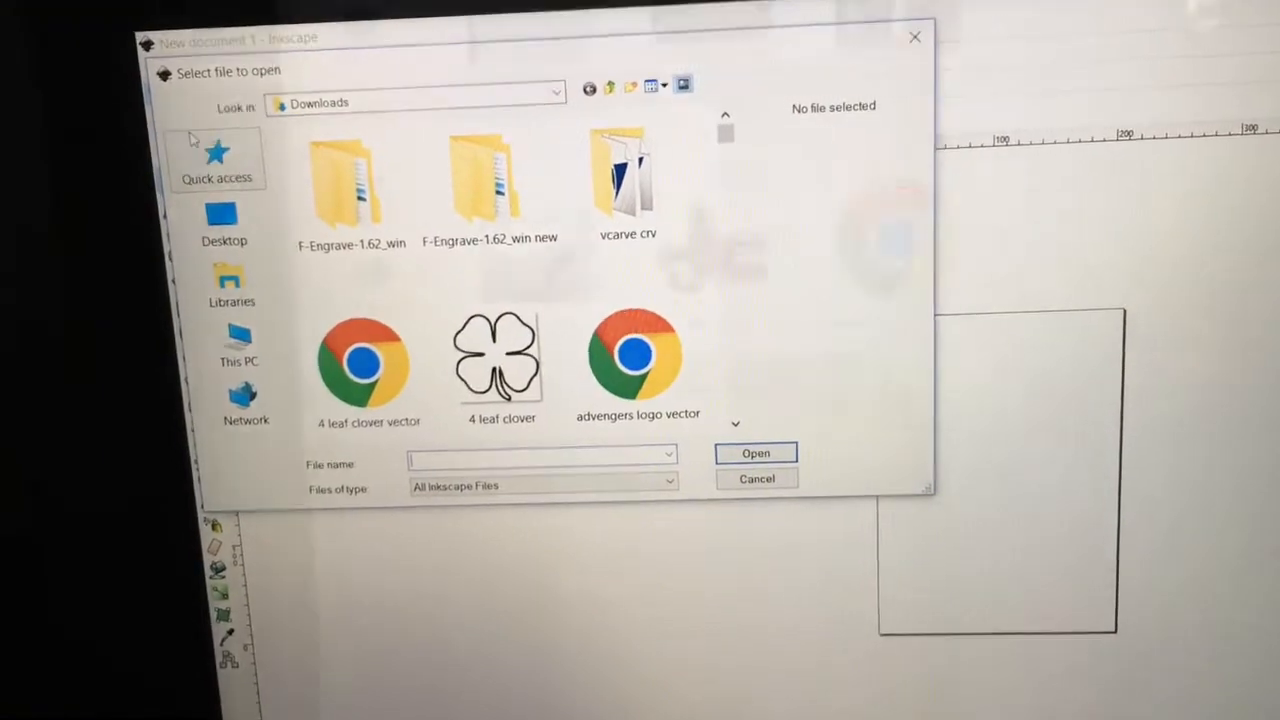
scroll("down", 3)
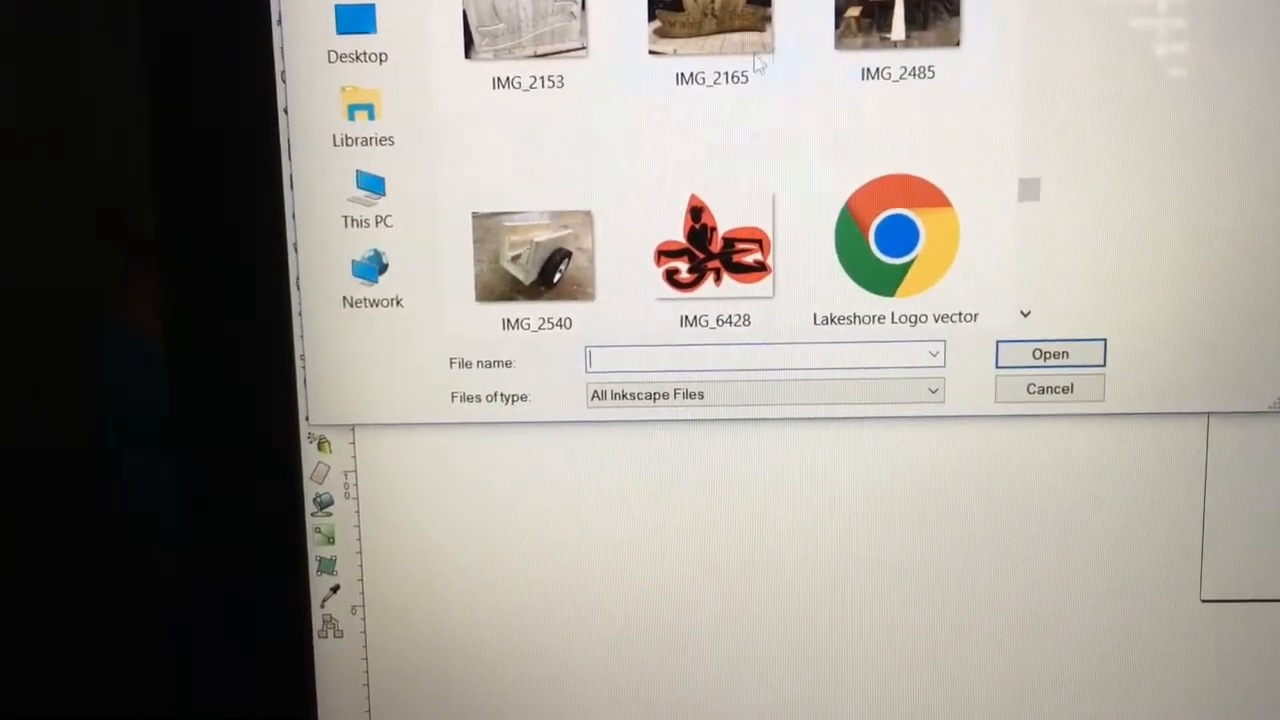
left_click(713, 245)
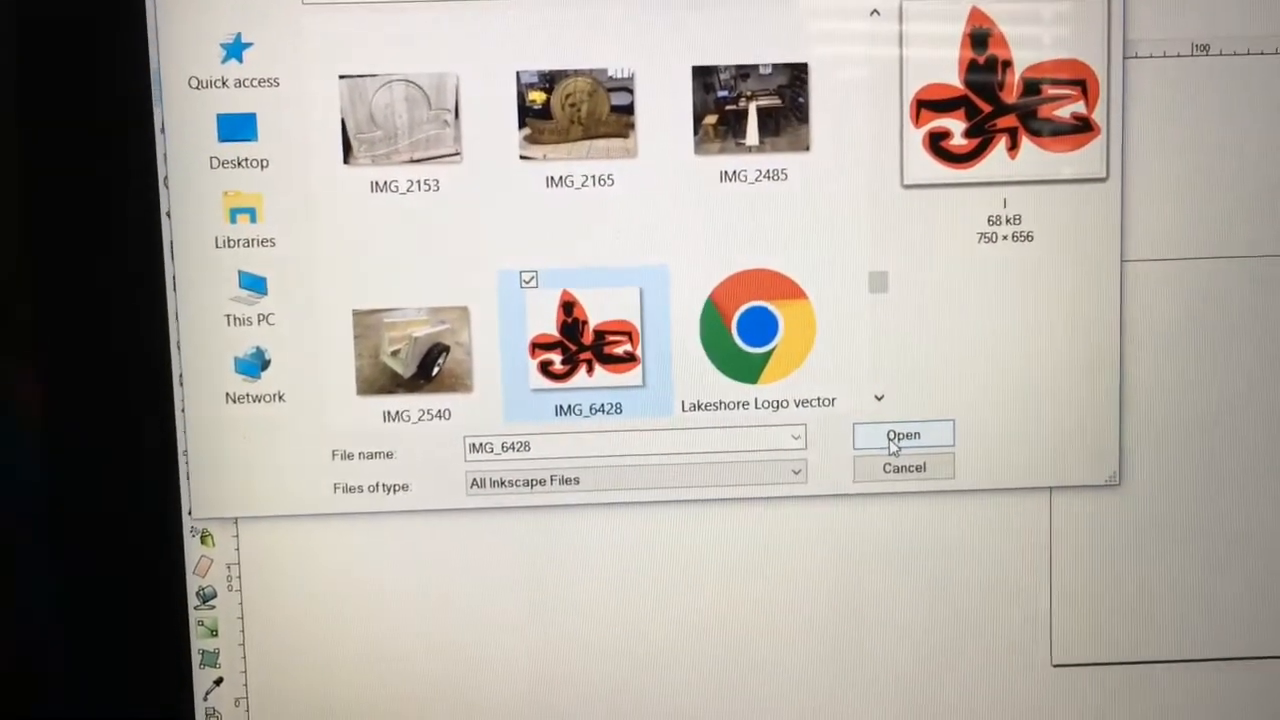
left_click(902, 435)
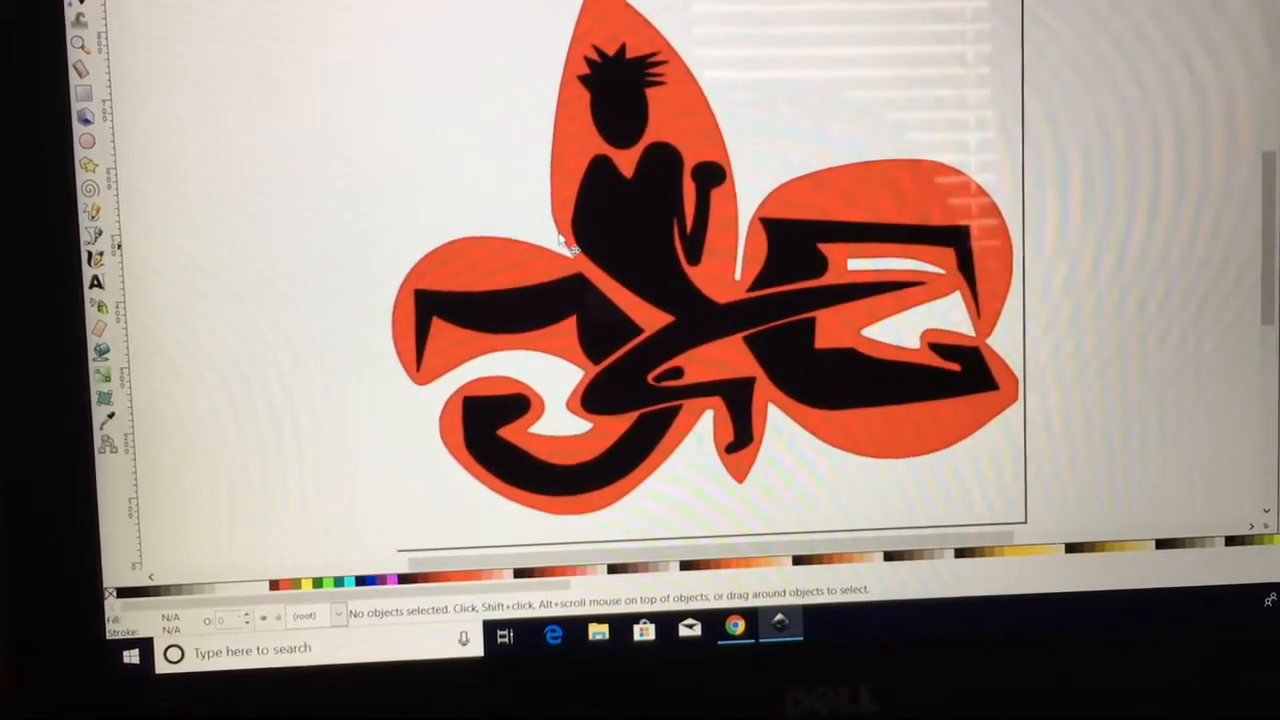
Select the fleur-de-lis image on the canvas and start bitmap tracing
left_click(575, 215)
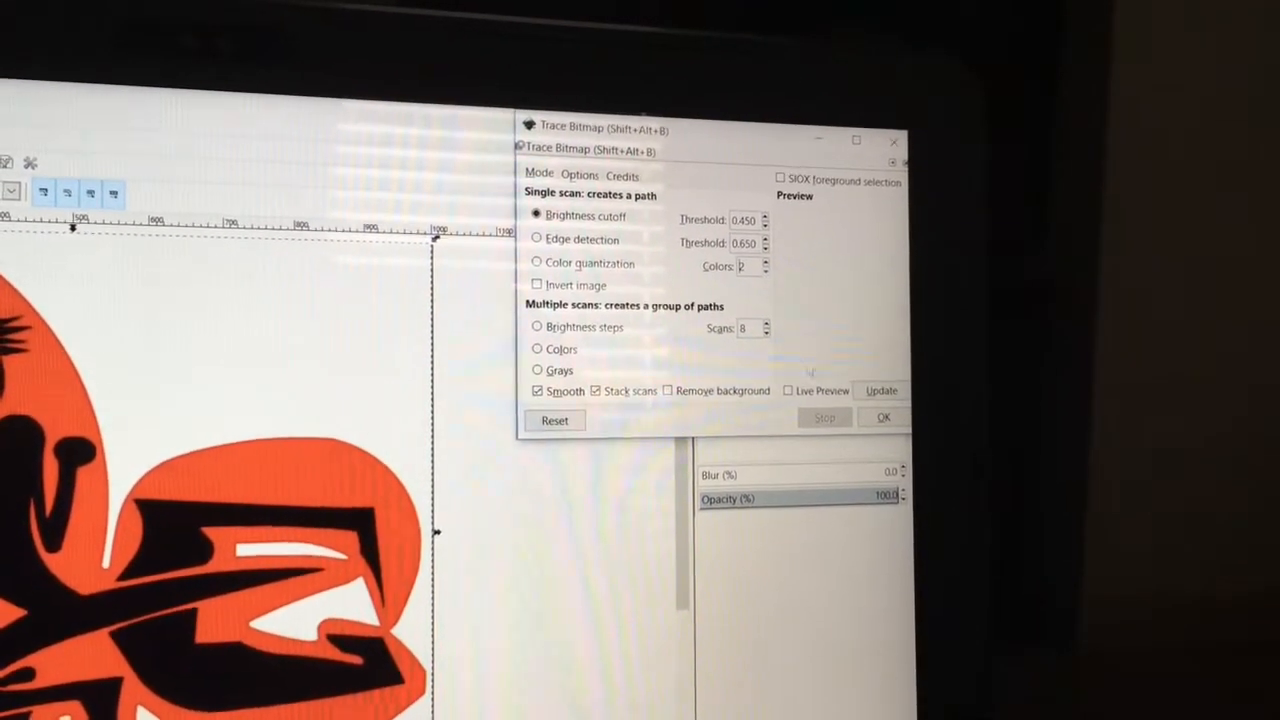
left_click(880, 400)
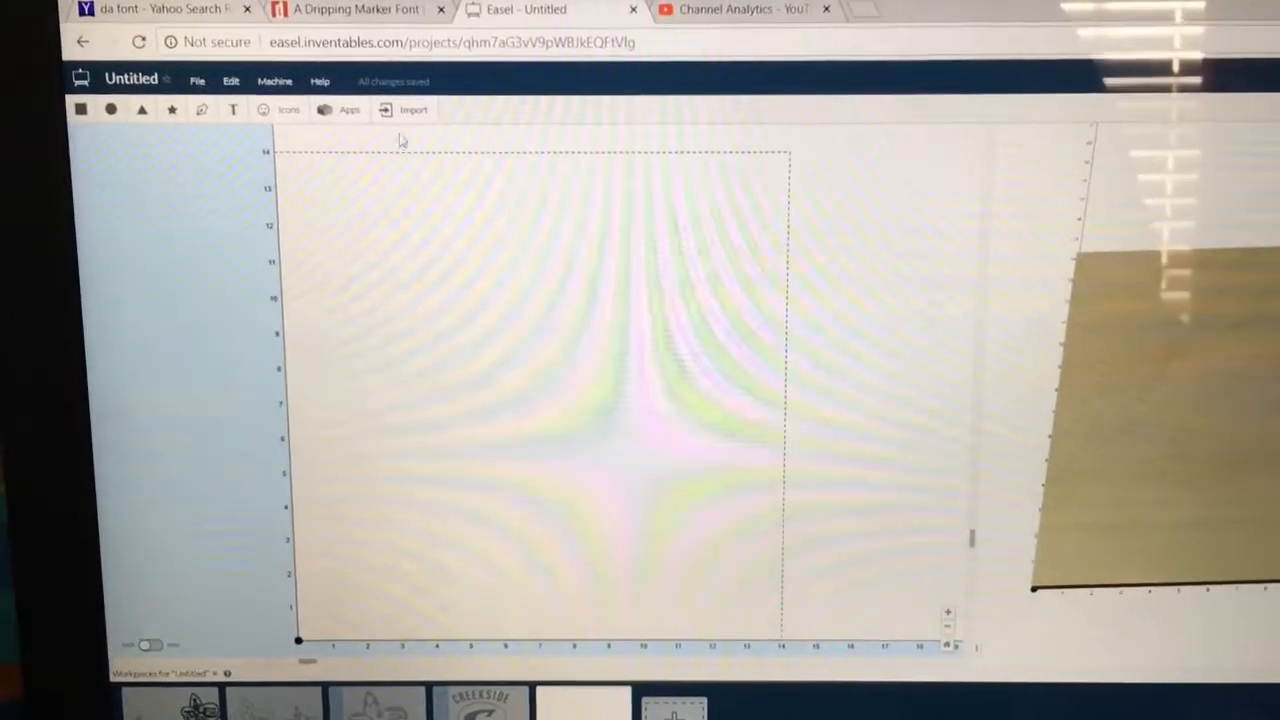
Start an Image Trace import in Easel and pick IMG_6428 from My Device
left_click(413, 110)
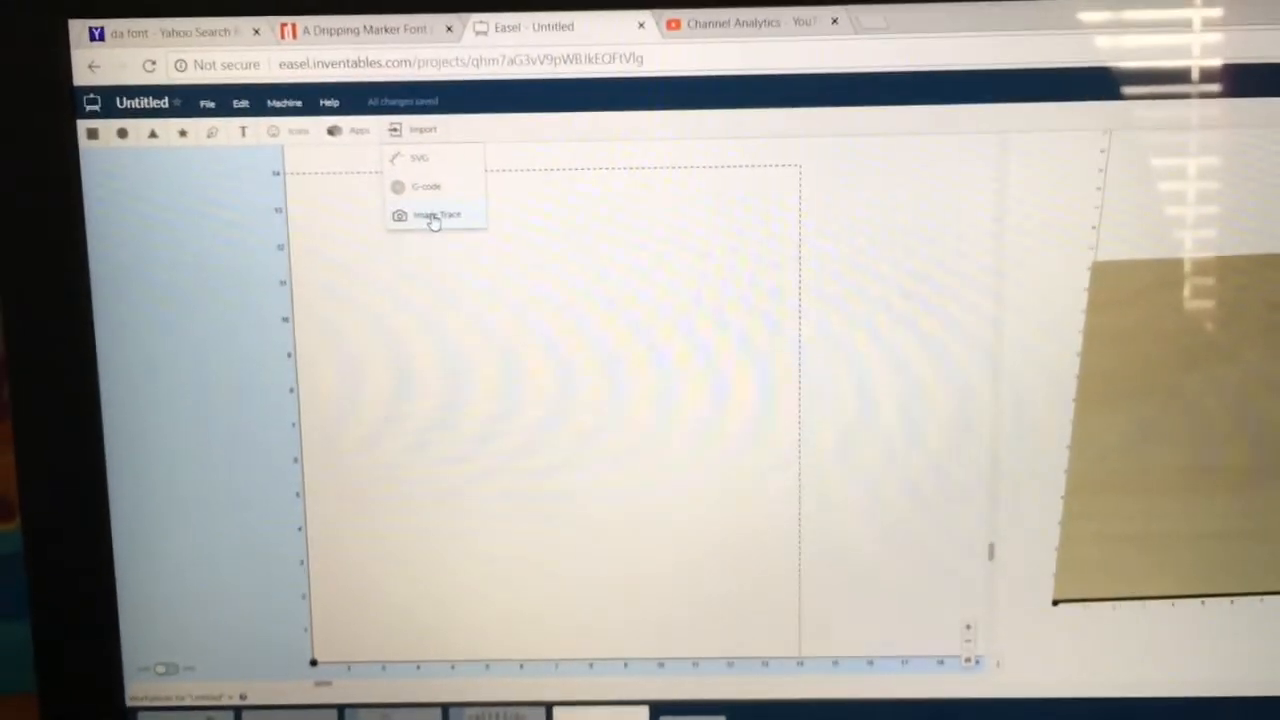
left_click(434, 215)
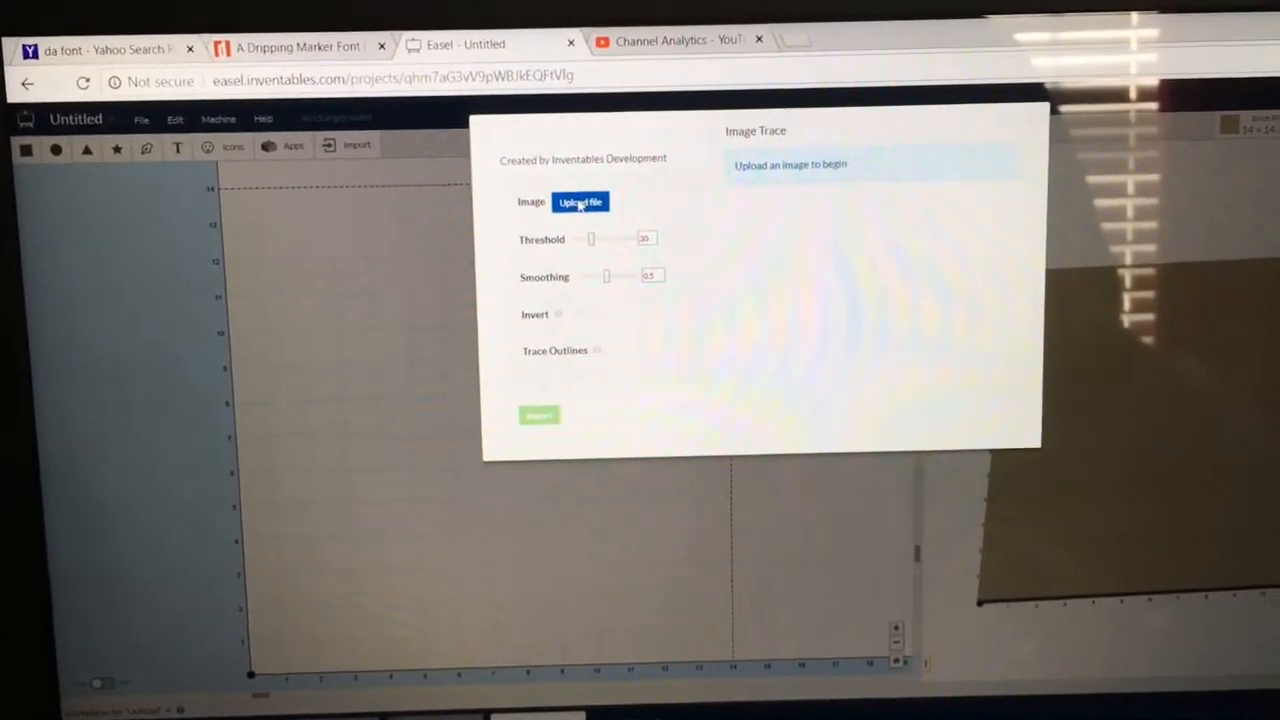
left_click(581, 201)
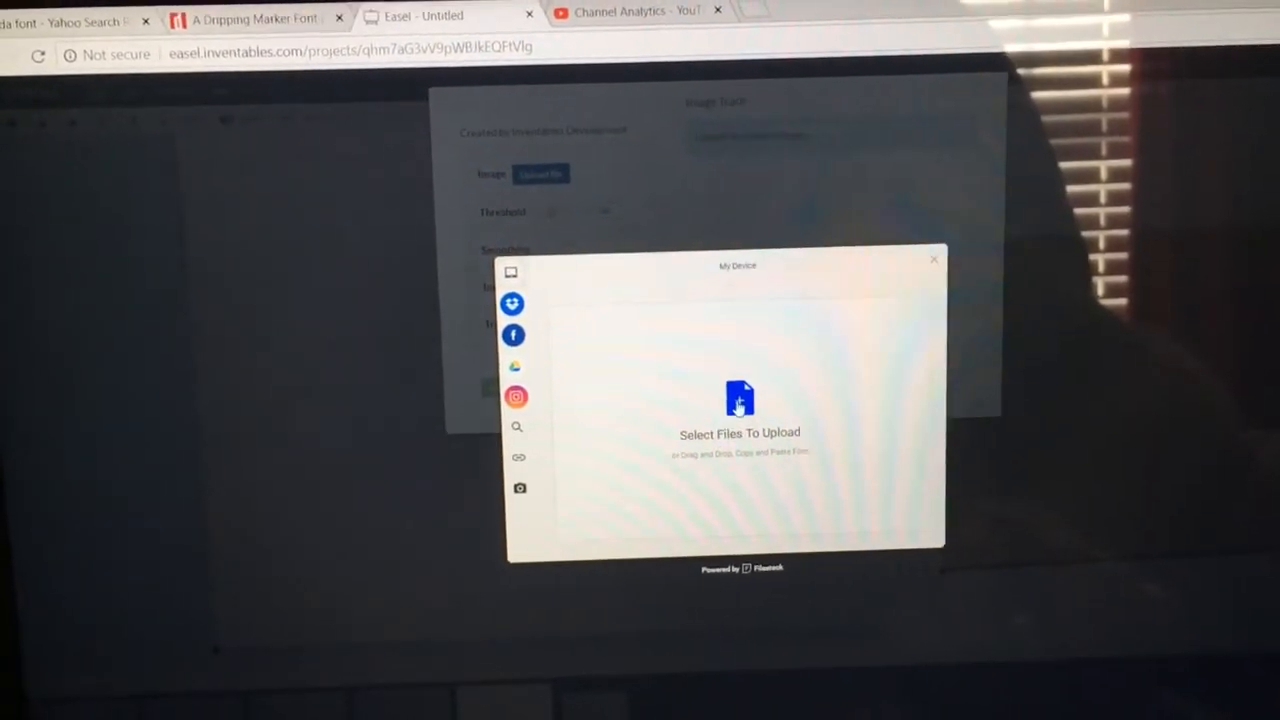
left_click(739, 410)
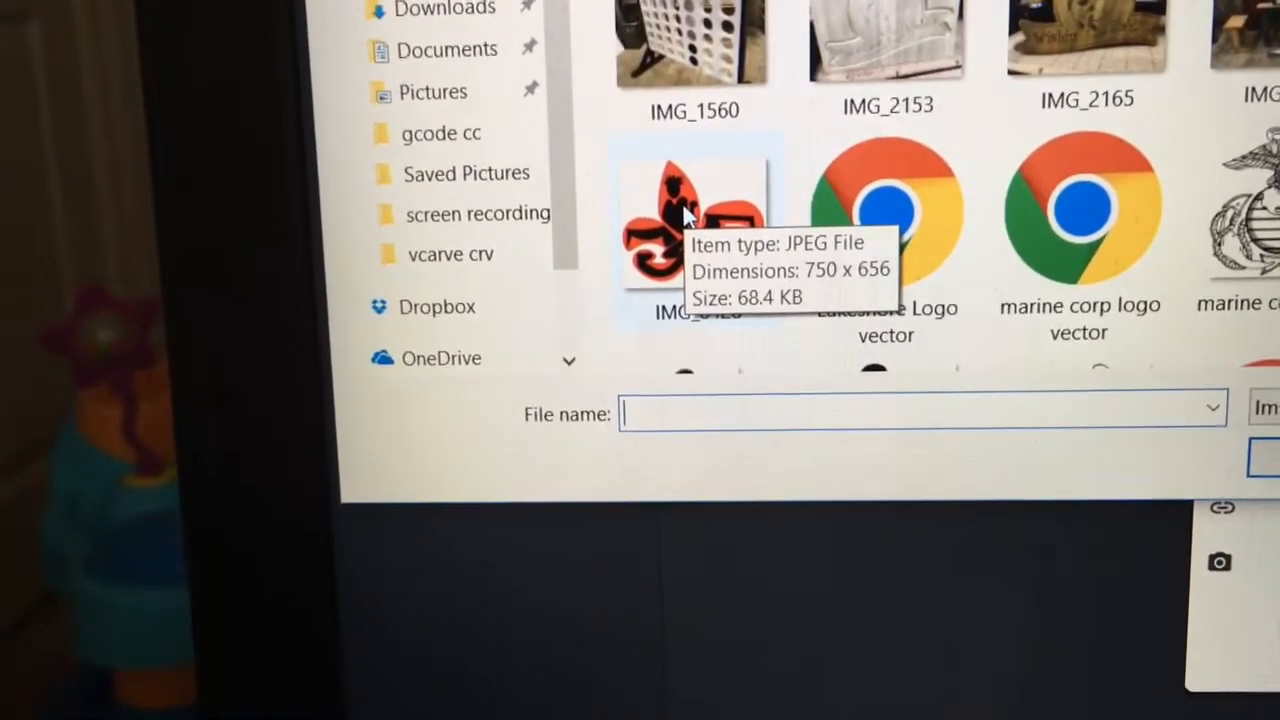
left_click(693, 215)
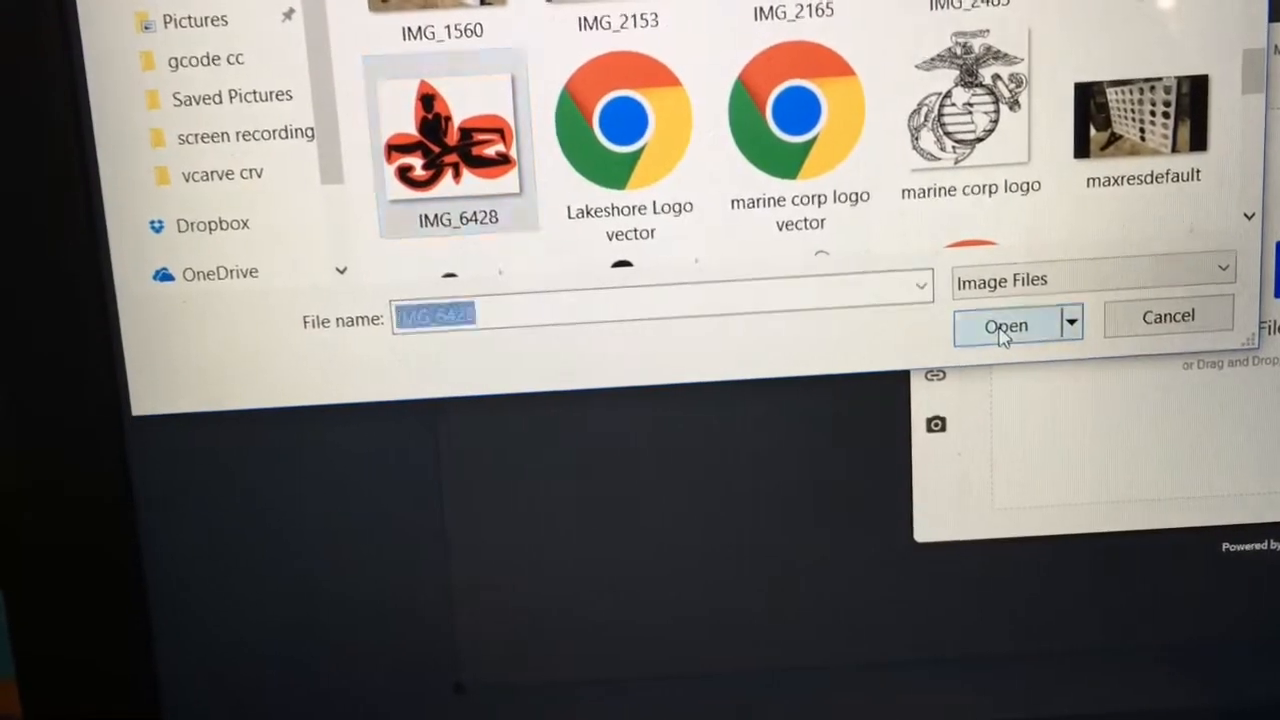
Upload IMG_6428 and tune the trace threshold through 11 and 28 to 36
left_click(1005, 326)
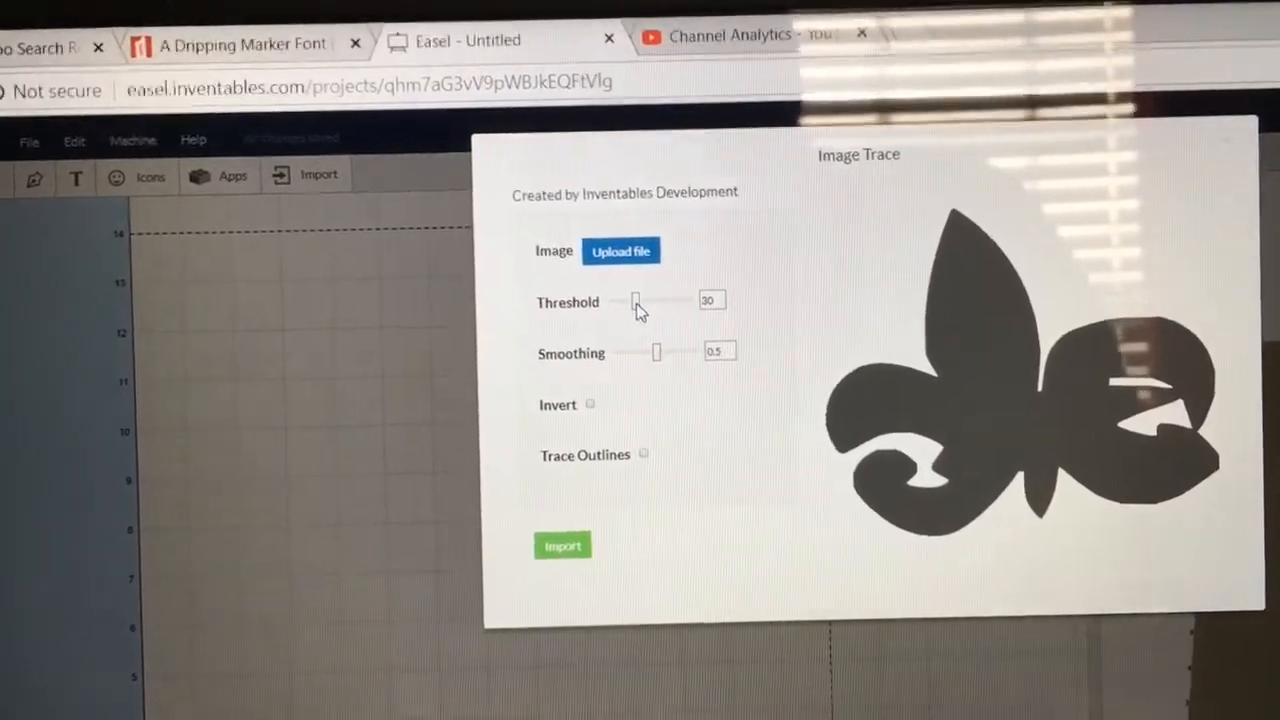
left_click_drag(635, 302, 602, 307)
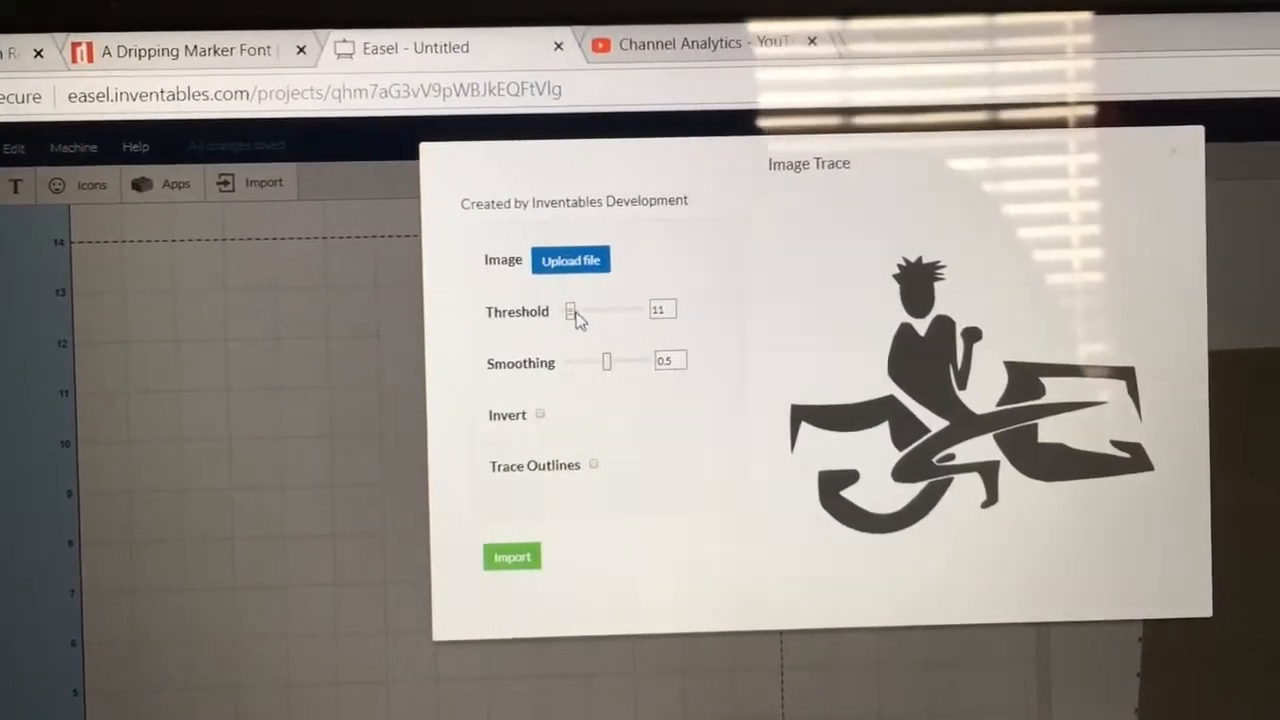
left_click_drag(573, 310, 600, 310)
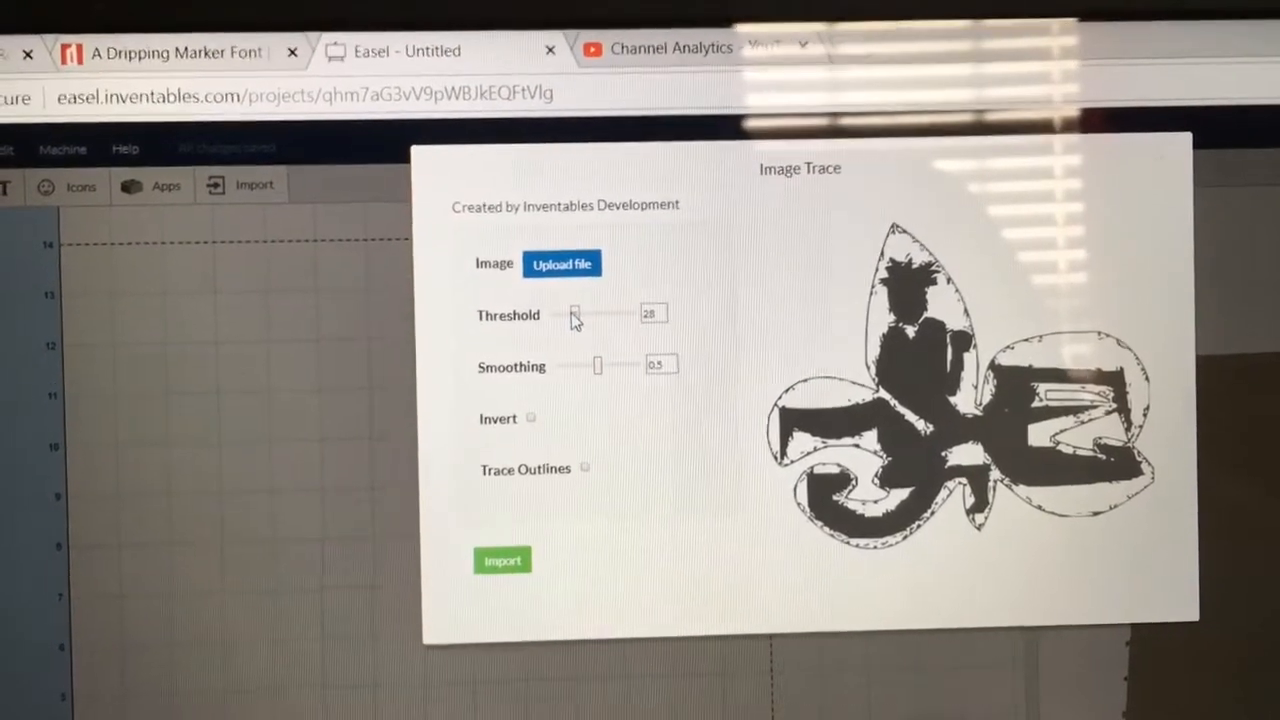
left_click_drag(573, 313, 565, 308)
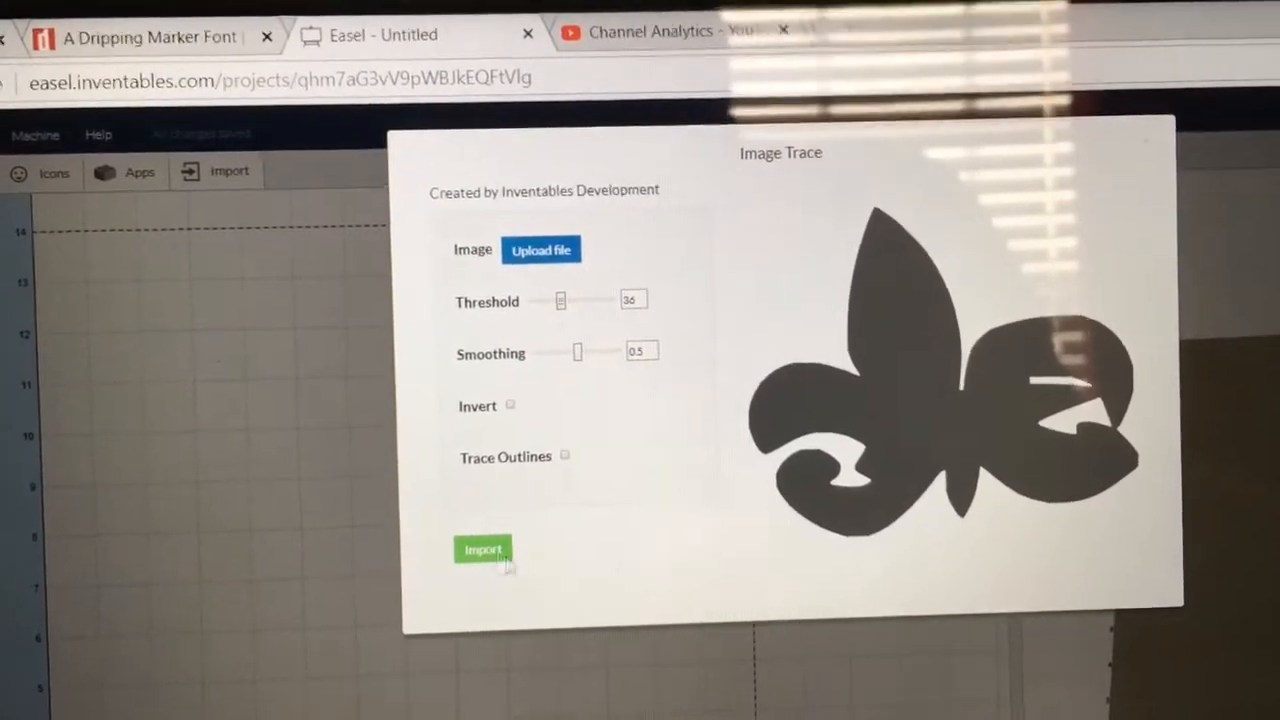
Import the solid fleur-de-lis trace and begin a second image upload
left_click(483, 550)
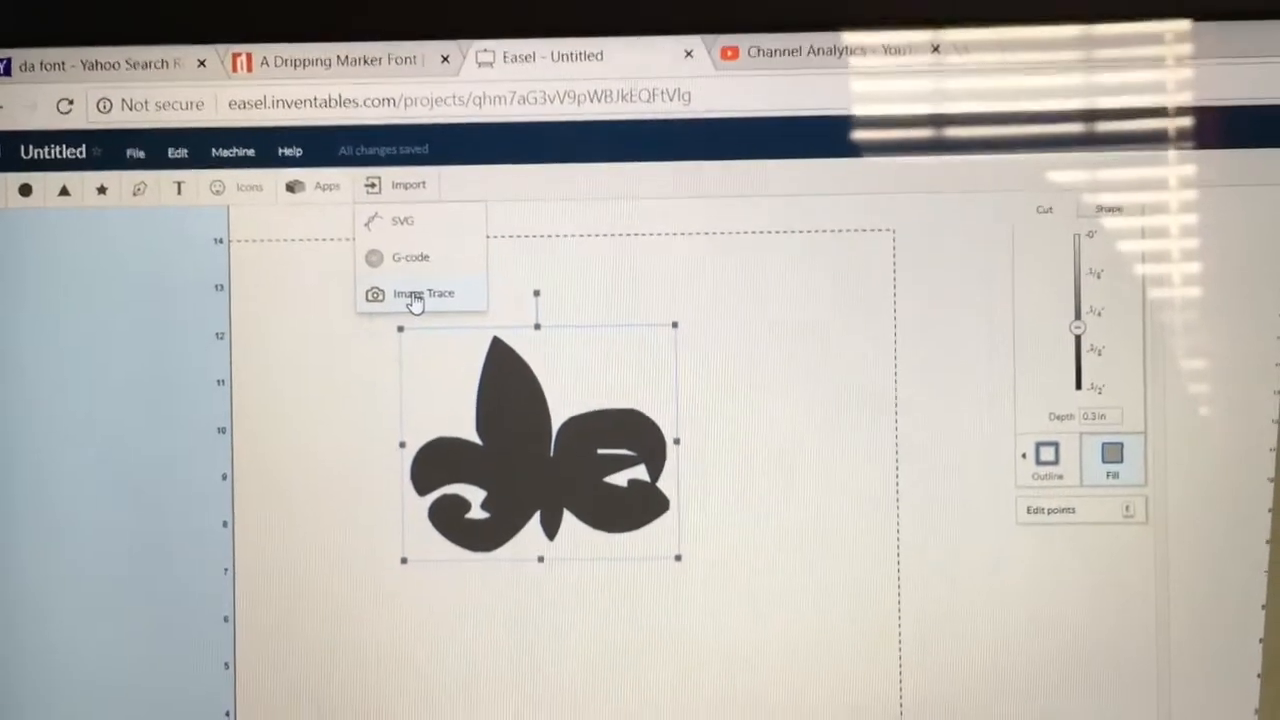
left_click(423, 293)
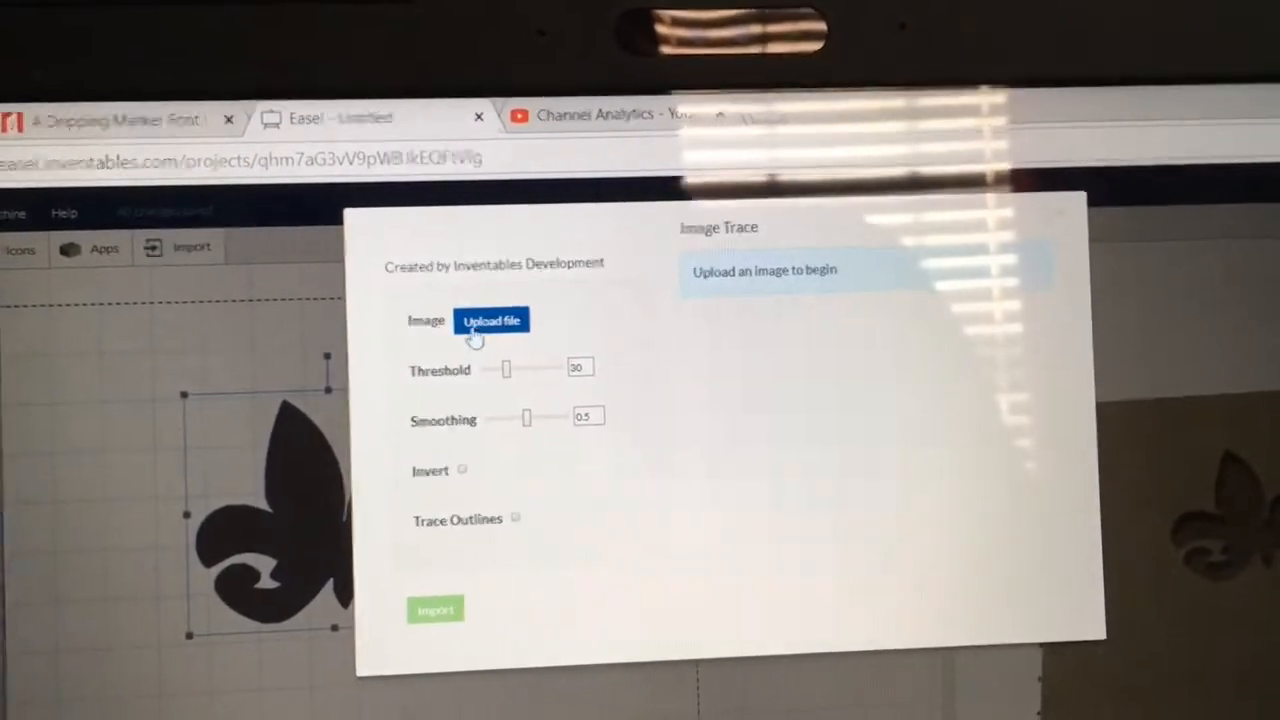
left_click(492, 320)
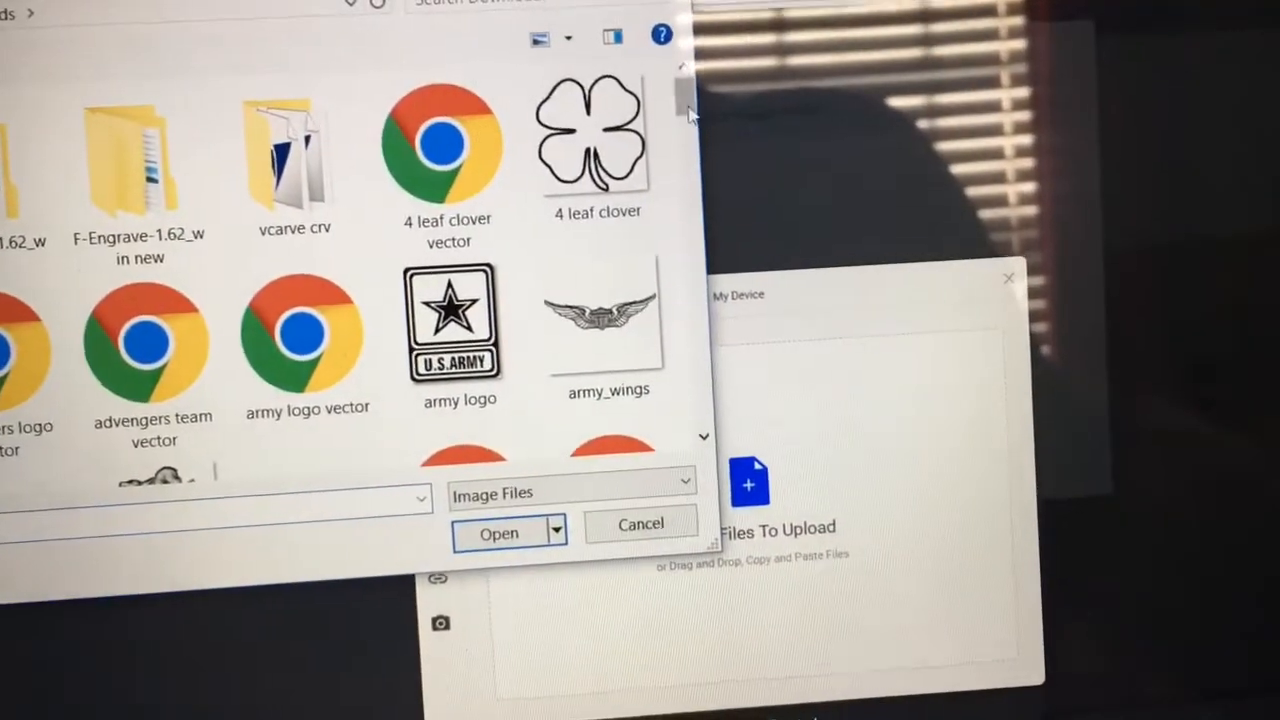
scroll("down", 3)
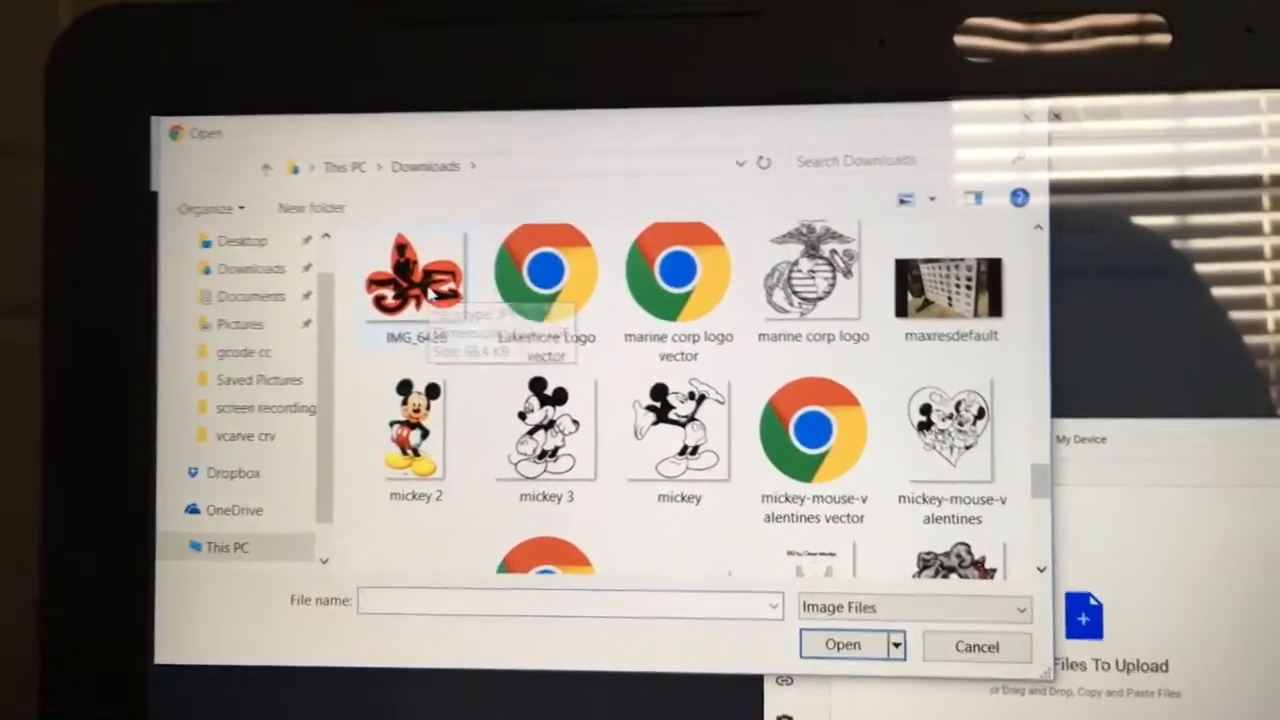
Upload IMG_6428 again, lower the threshold to 14, and import the figure trace
left_click(414, 280)
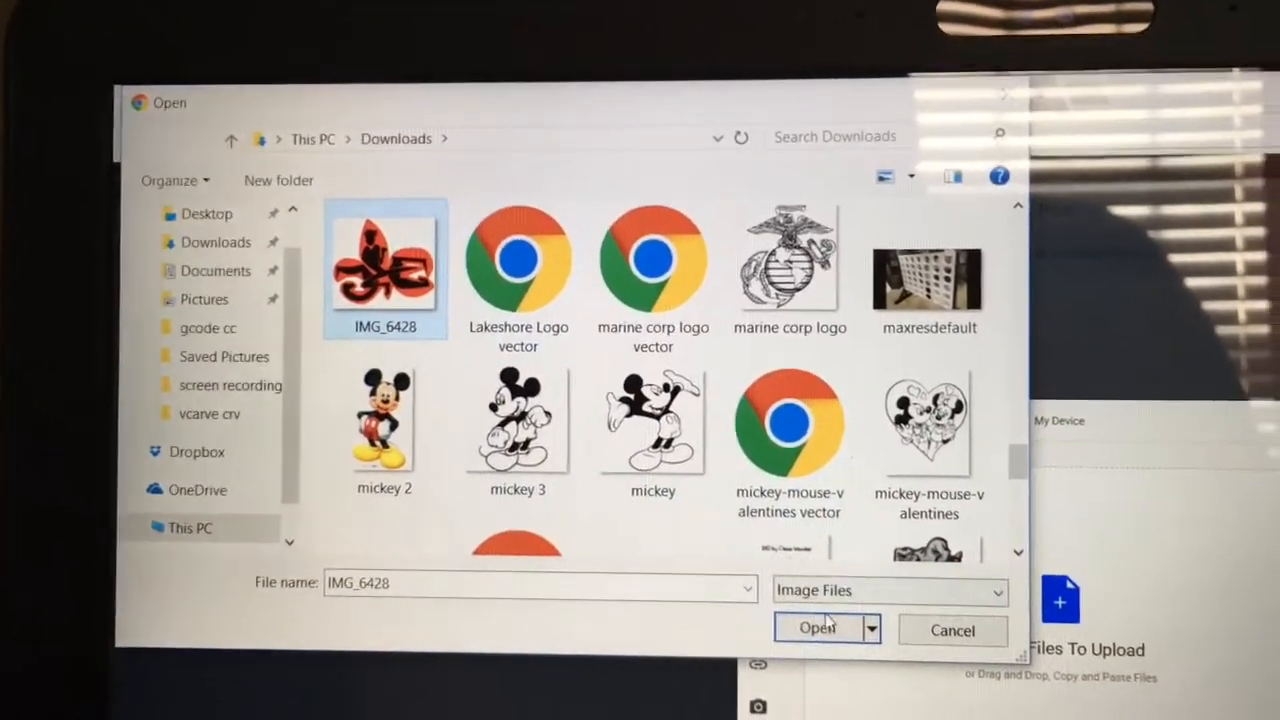
left_click(815, 628)
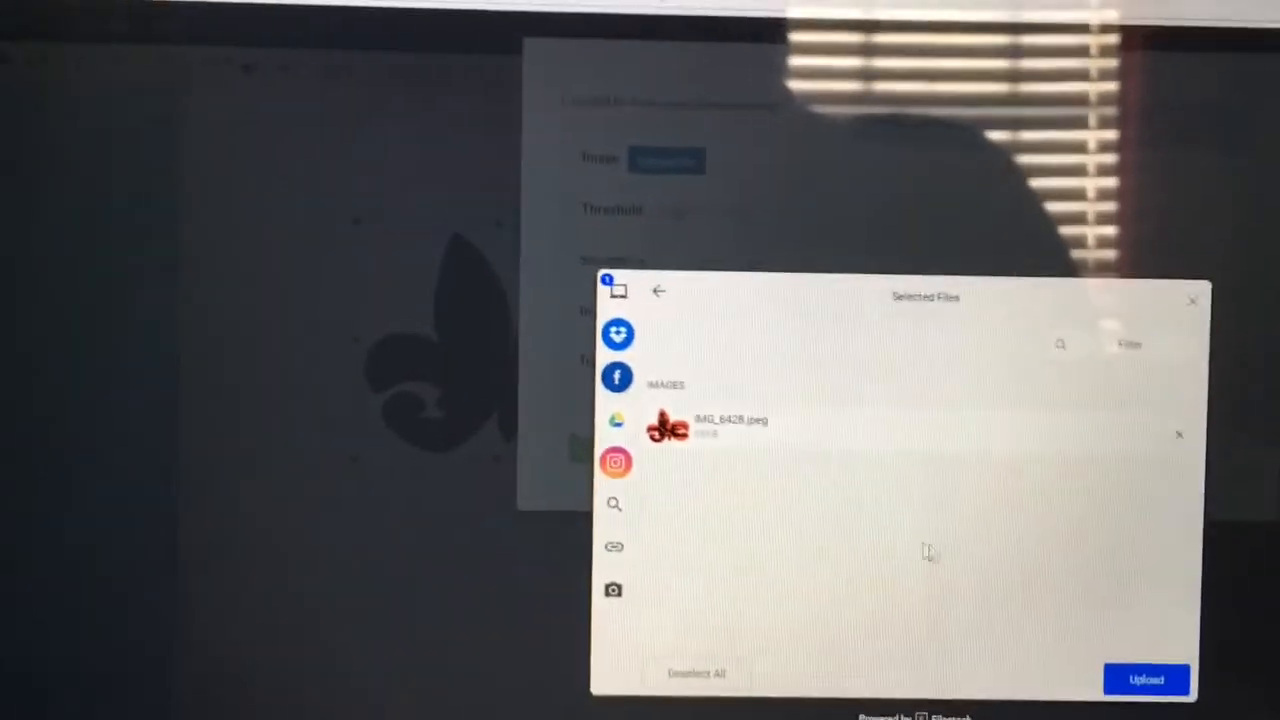
left_click(1146, 679)
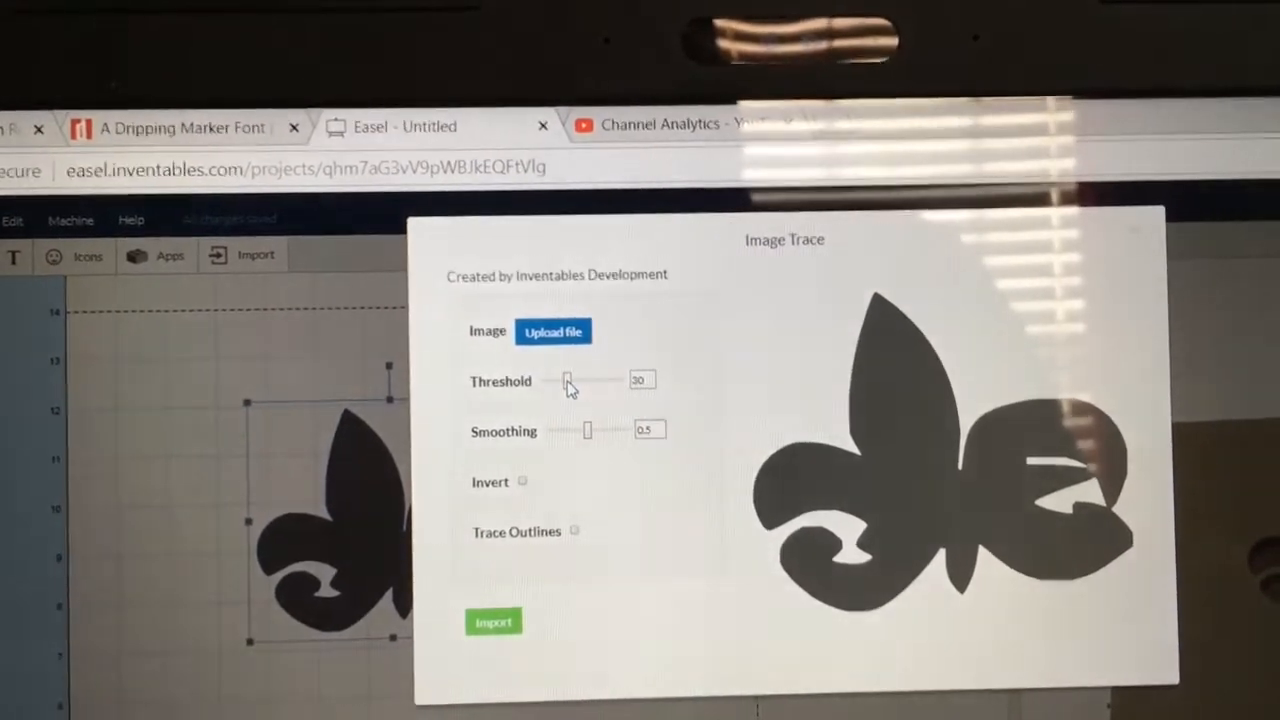
left_click_drag(590, 380, 618, 370)
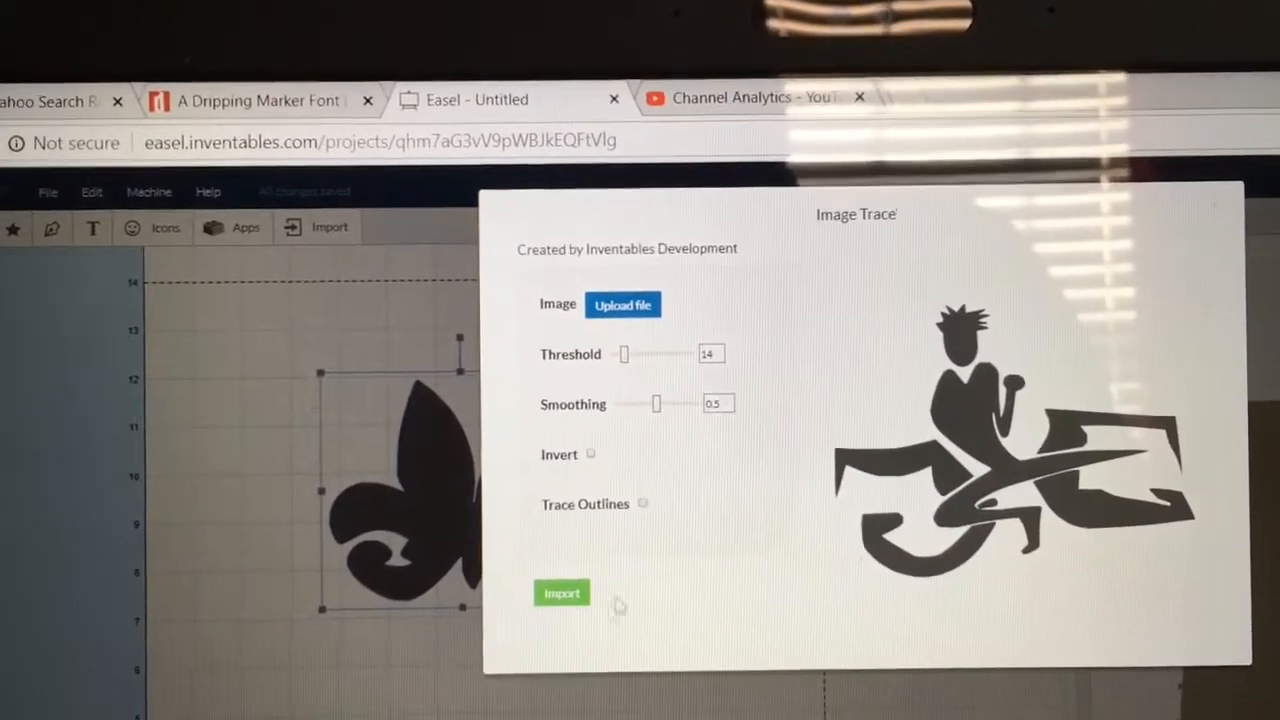
left_click(561, 592)
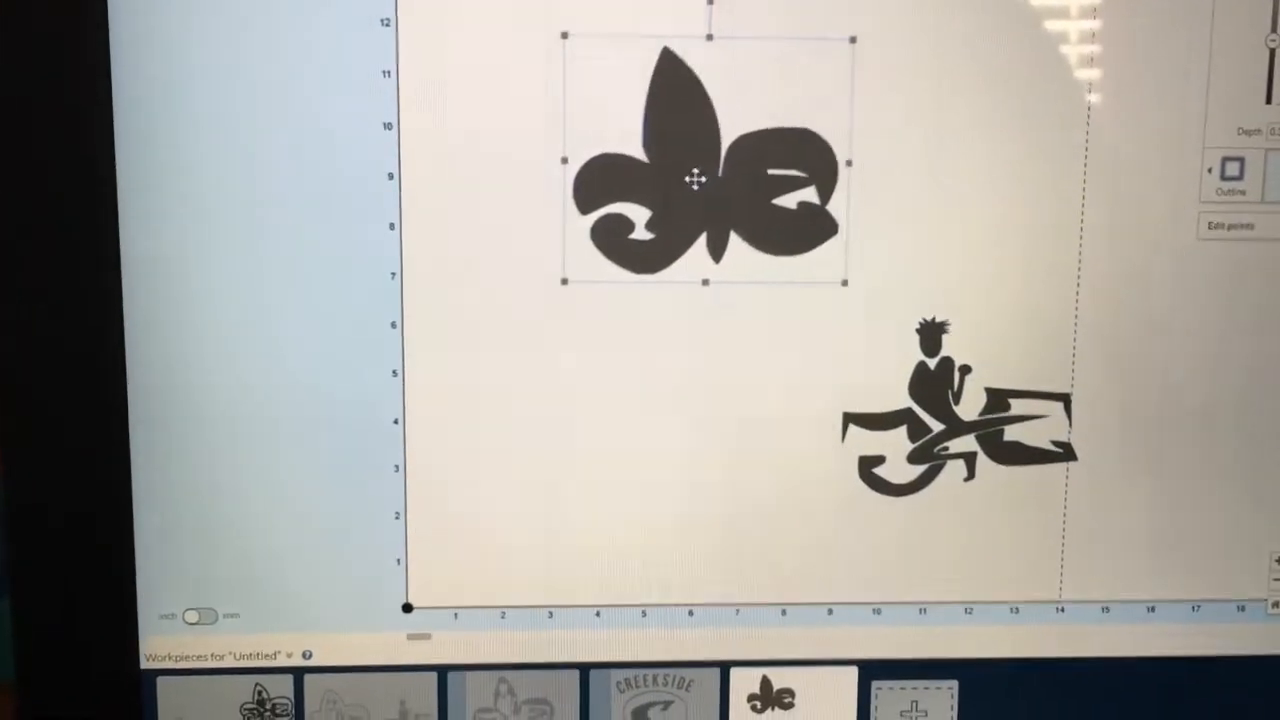
Drag the fleur-de-lis down the board and make it an outline-only cut
left_click_drag(705, 180, 635, 270)
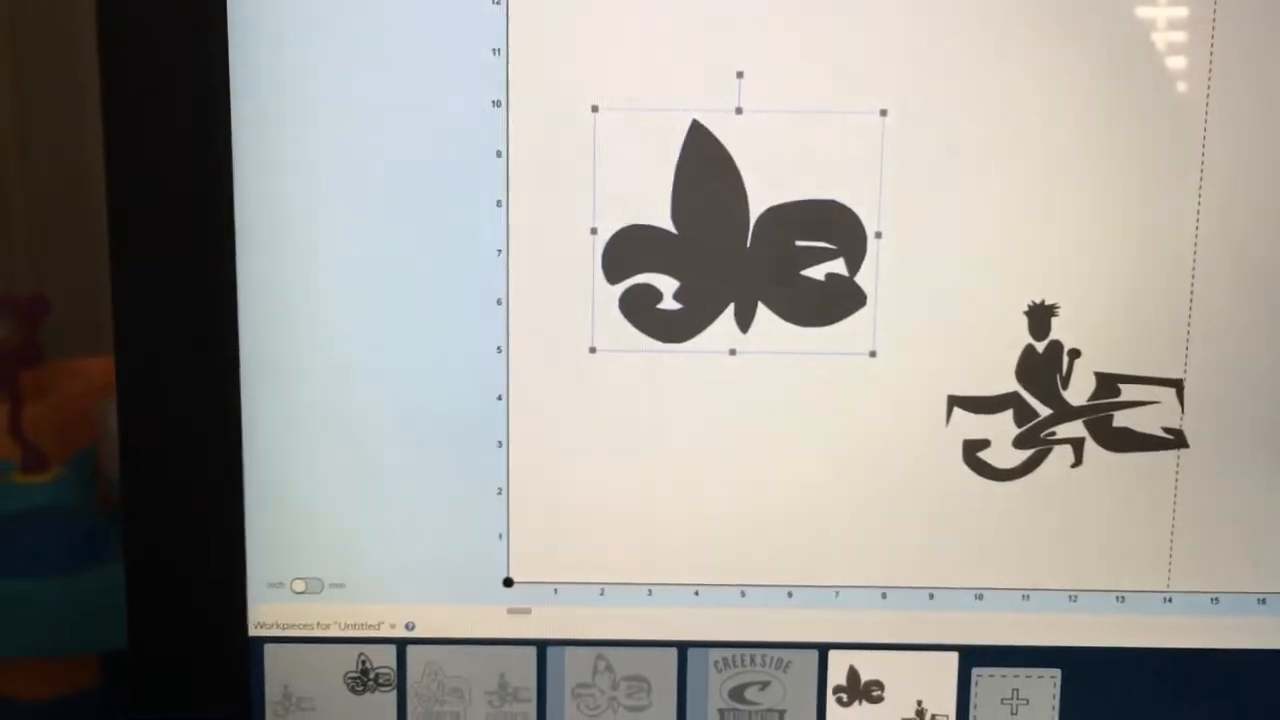
left_click(1229, 155)
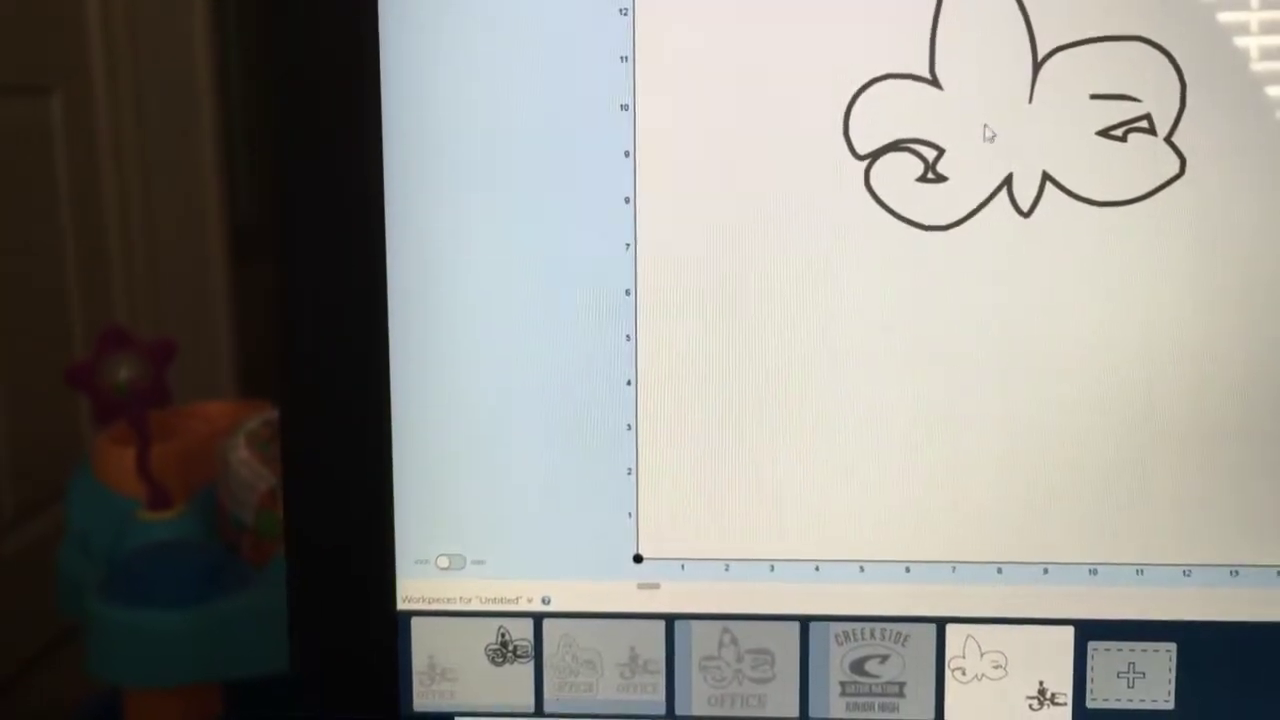
Select the fleur-de-lis outline and drag the traced figure into its centre
left_click(1010, 130)
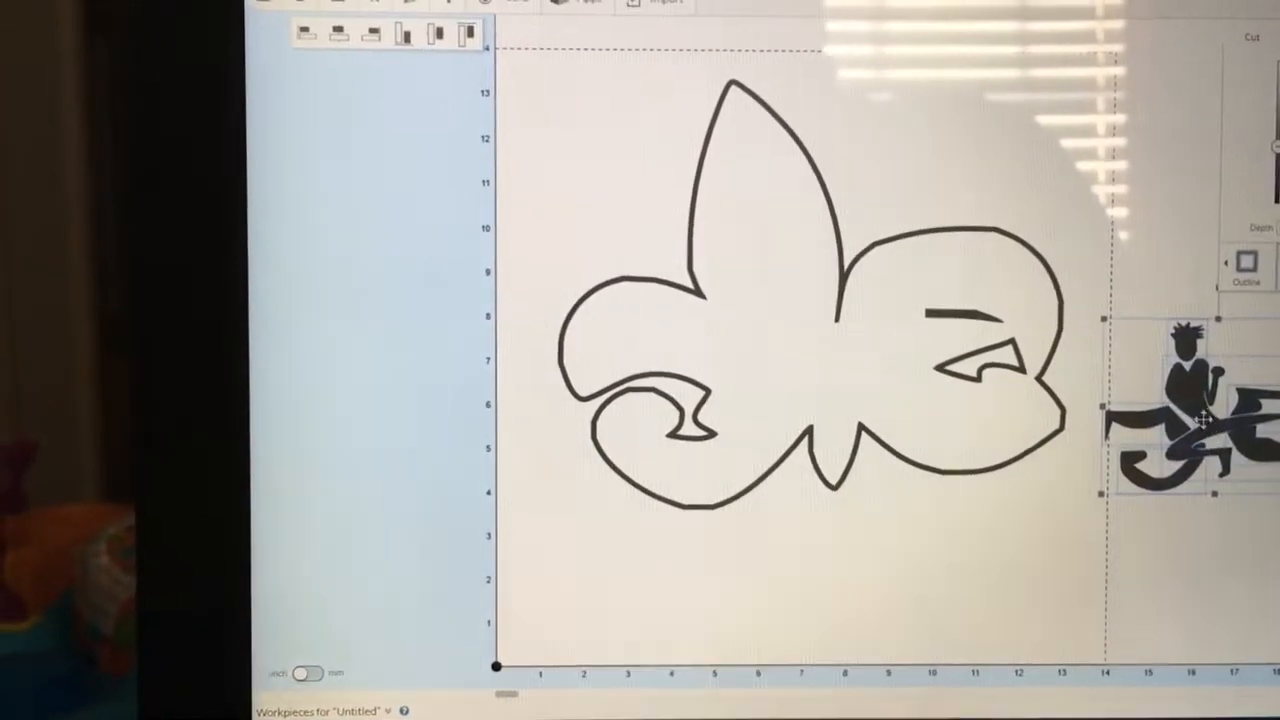
left_click_drag(1205, 420, 775, 350)
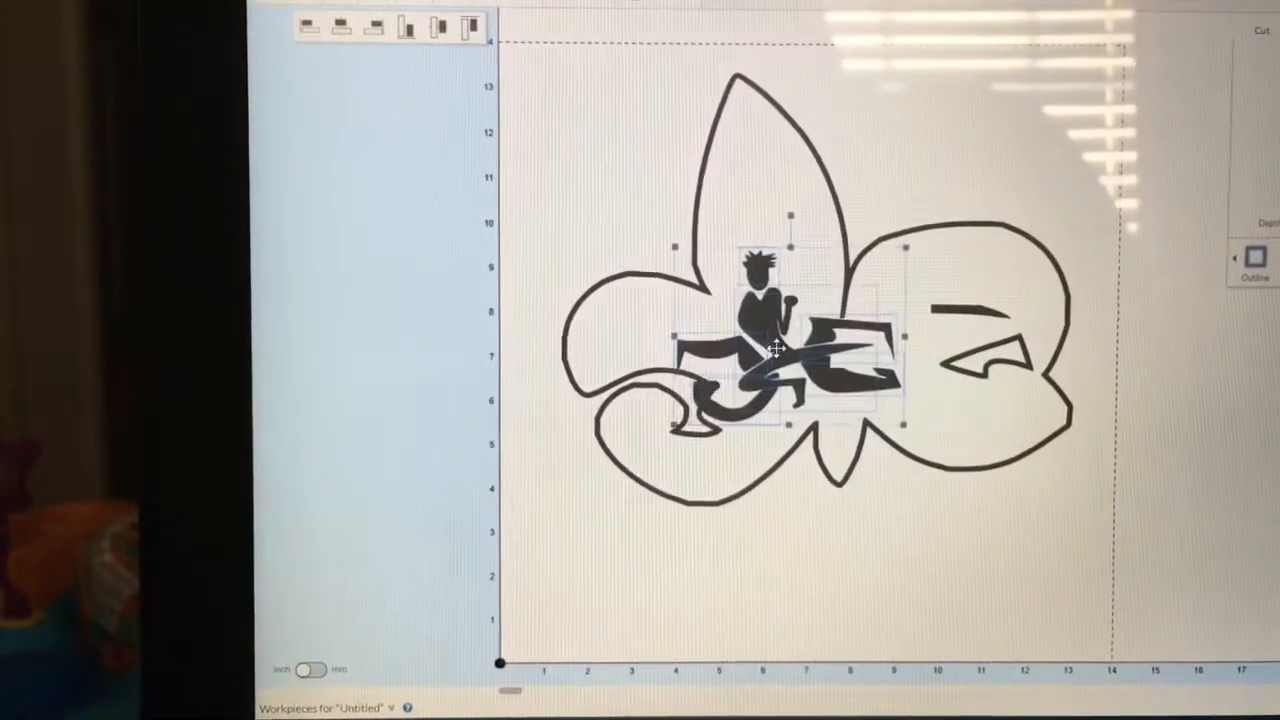
left_click_drag(775, 340, 720, 400)
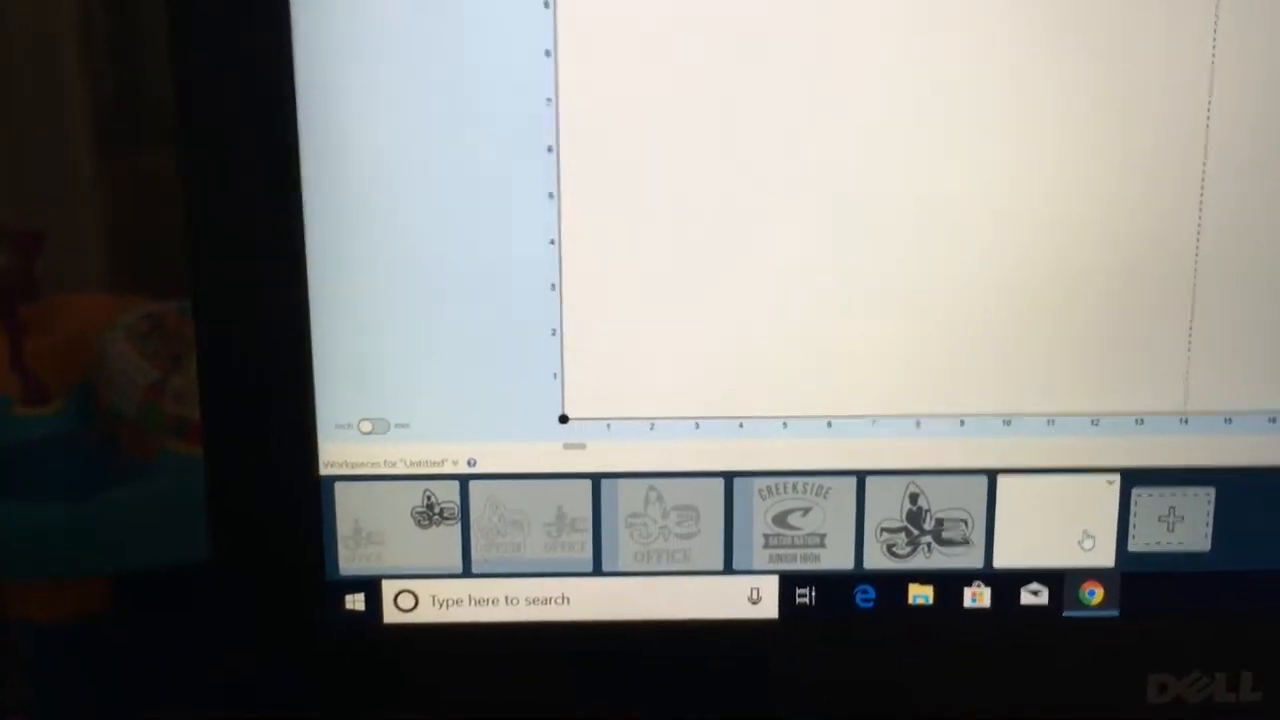
Switch to the blank workpiece in the Workpieces bar
left_click(1055, 520)
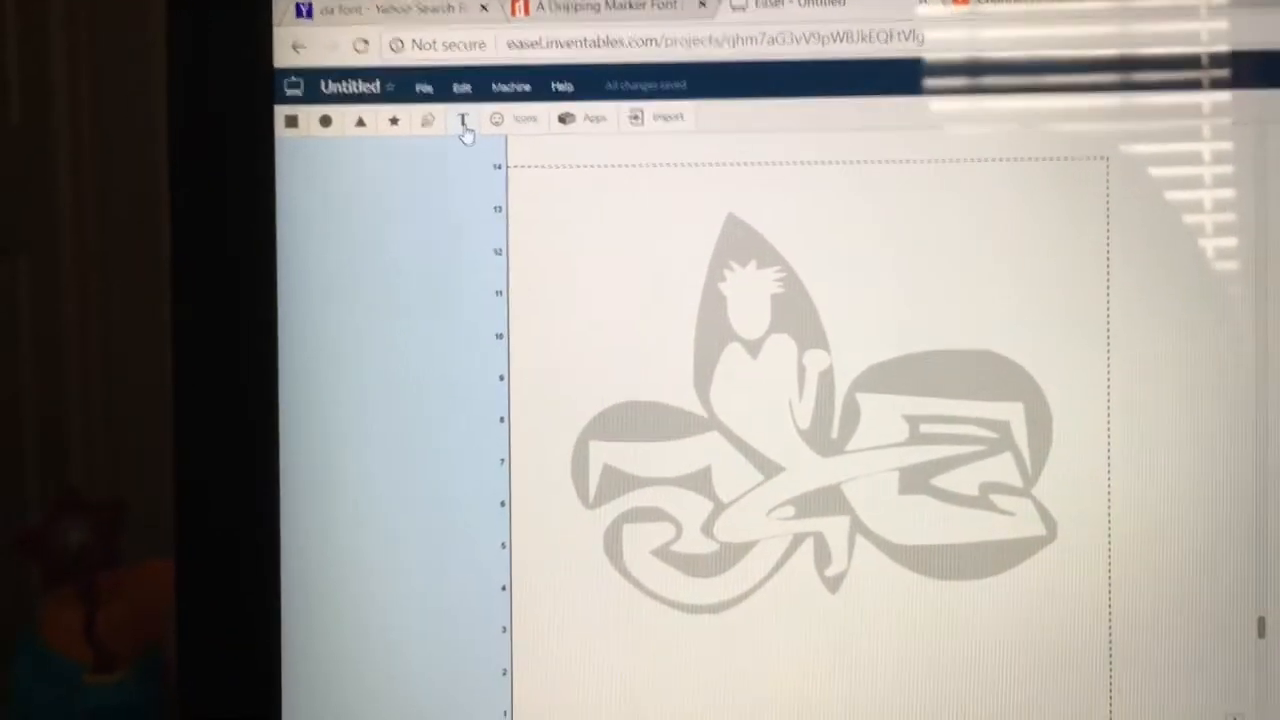
Add a text element, choose a serif font, and replace the placeholder with OFFICE
left_click(461, 120)
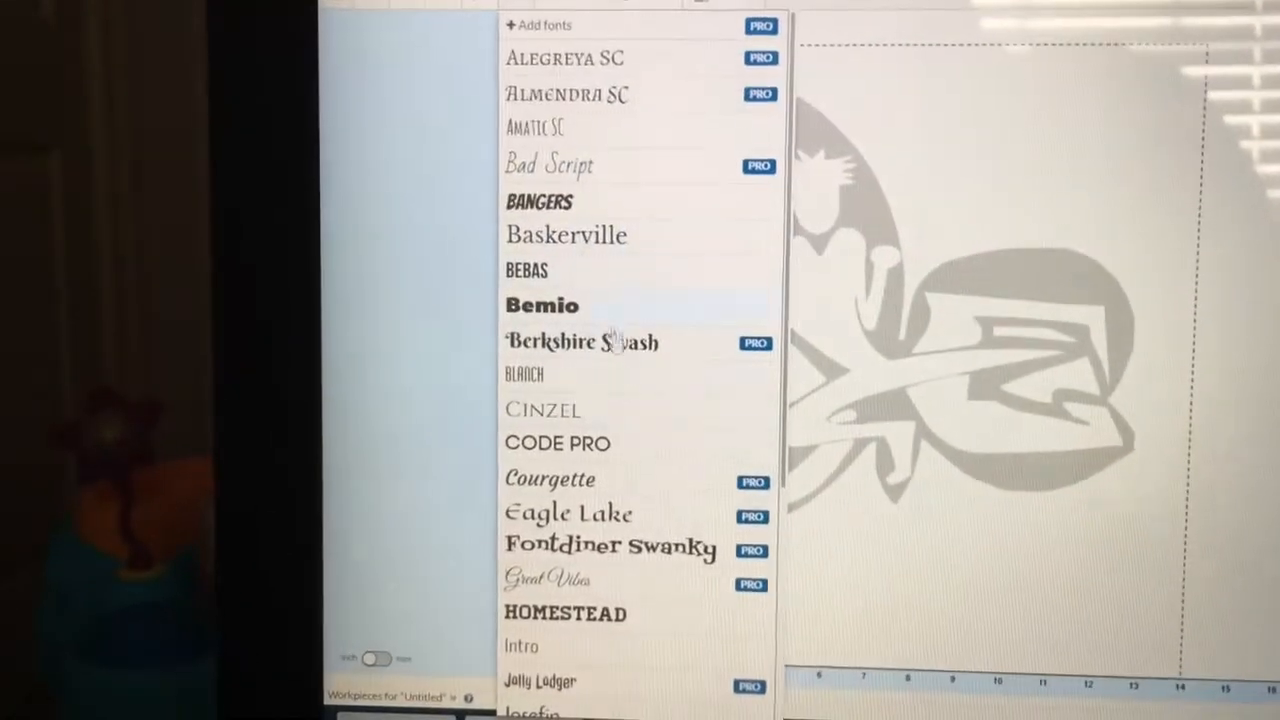
scroll("down", 3)
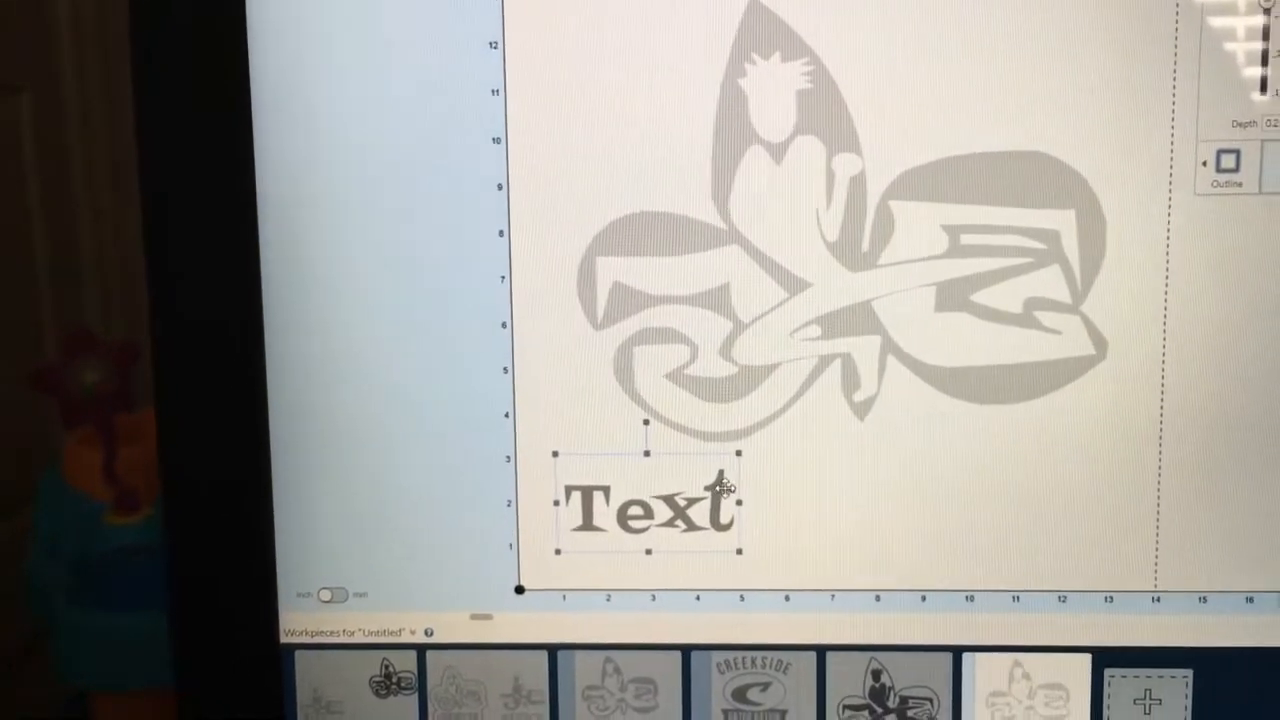
key("Backspace")
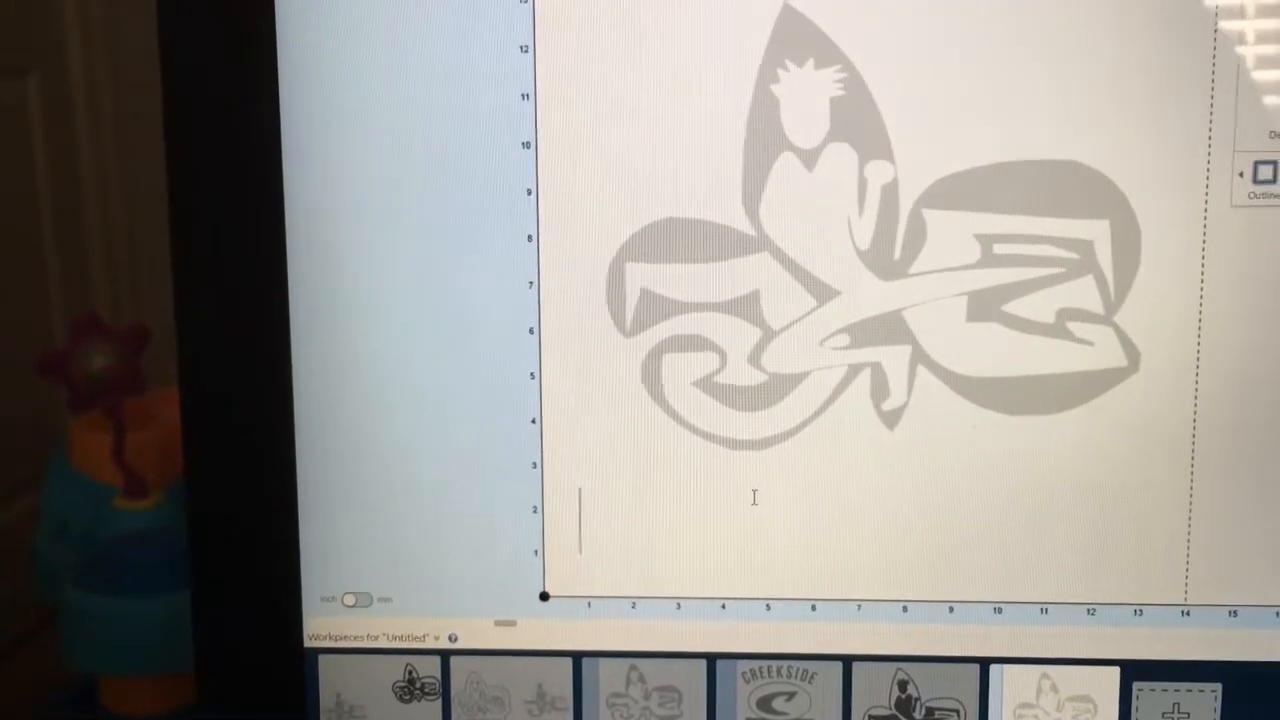
type("OFFICE")
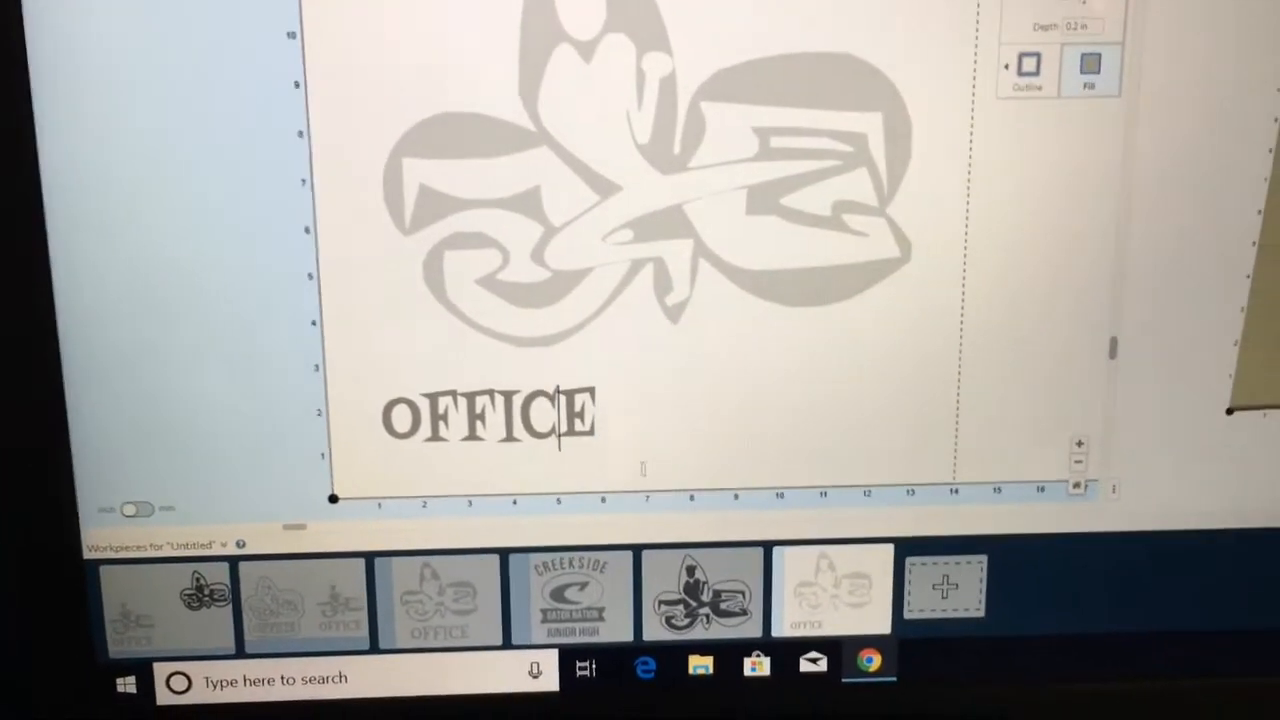
Finish editing the OFFICE text and check it beneath the fleur-de-lis in the preview
left_click(490, 418)
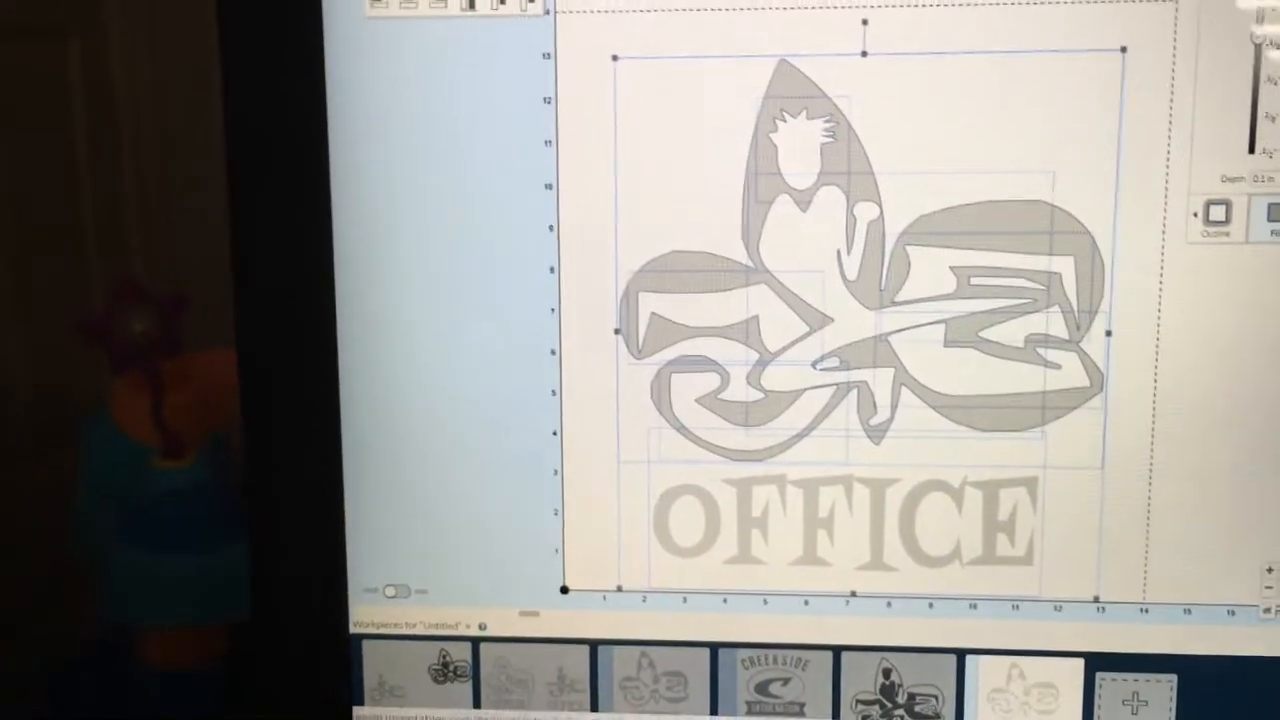
left_click(502, 48)
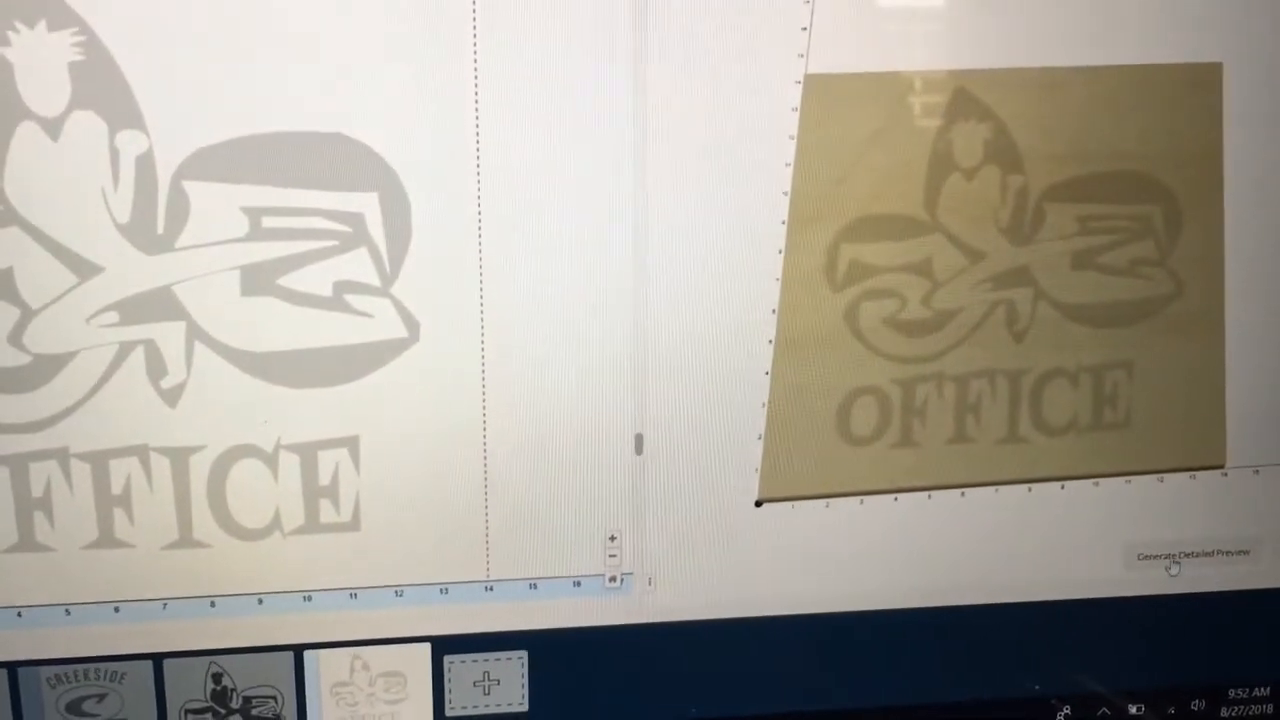
Generate a detailed 3D preview showing the fleur-de-lis, figure and OFFICE carved on the board
left_click(1185, 556)
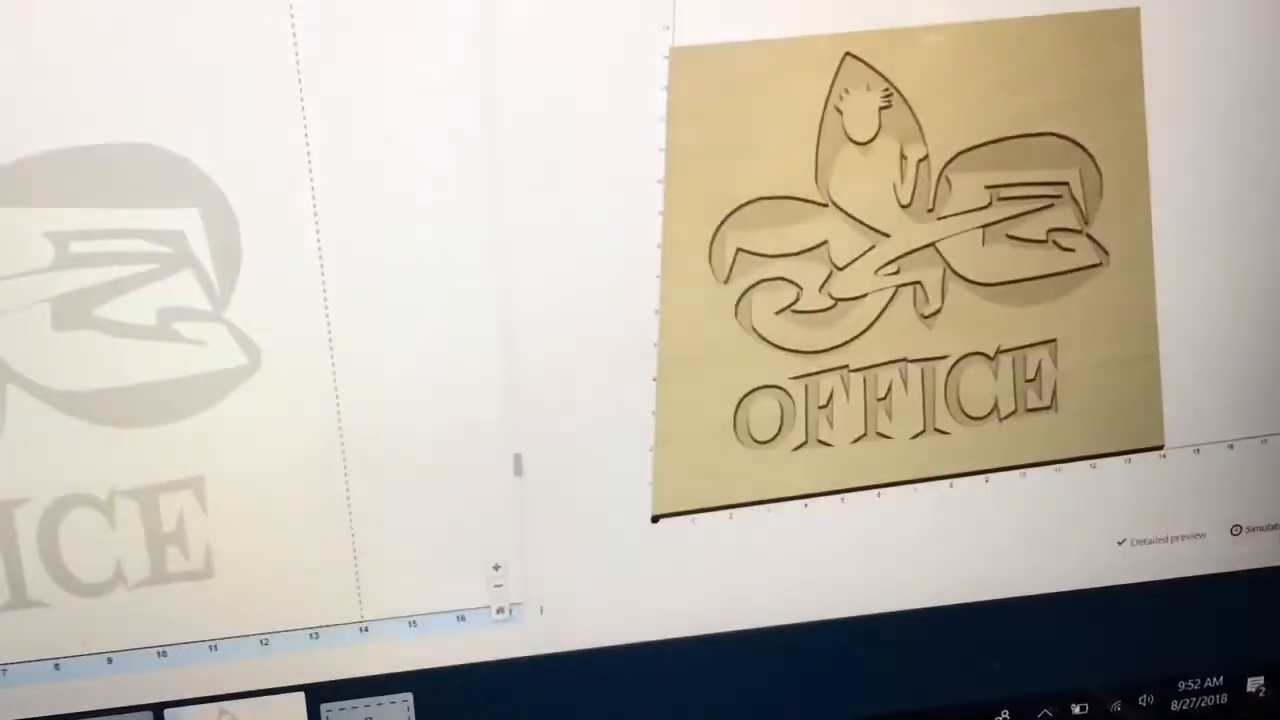